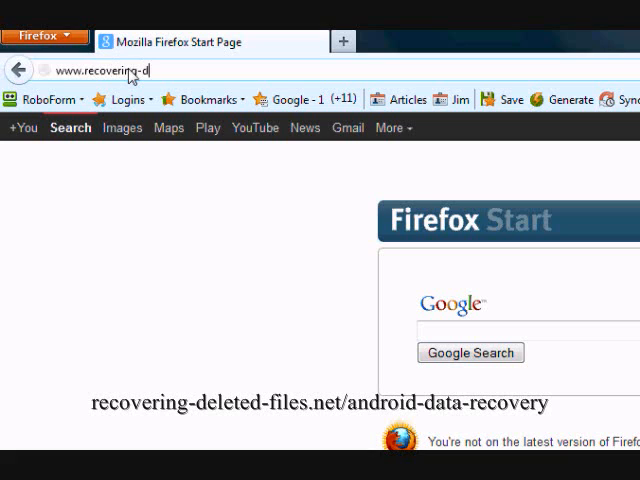
Enter recovering-deleted-files.net/android-data-recovery in the address bar to reach the article
type("eleted-files.net/an")
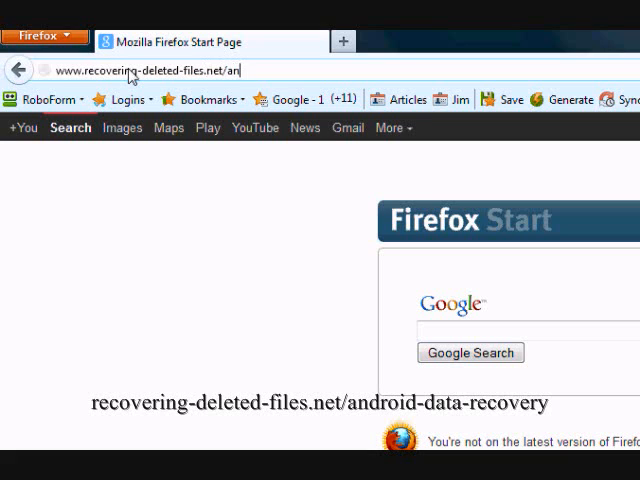
type("droid")
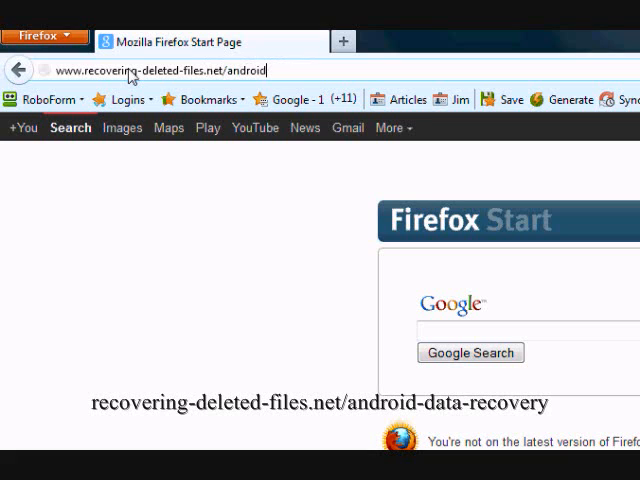
type("-data-recover")
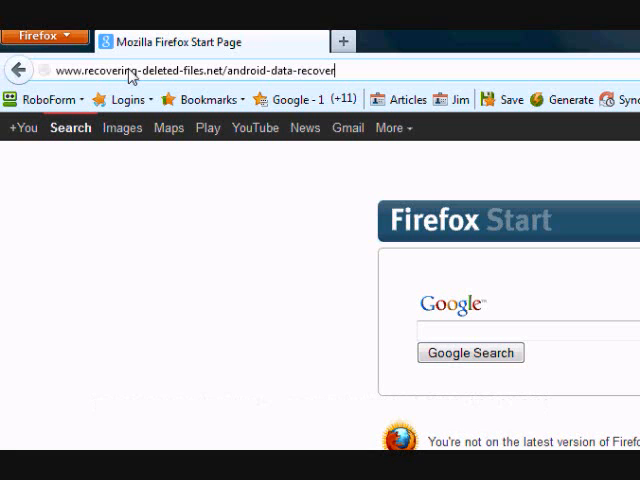
type("y")
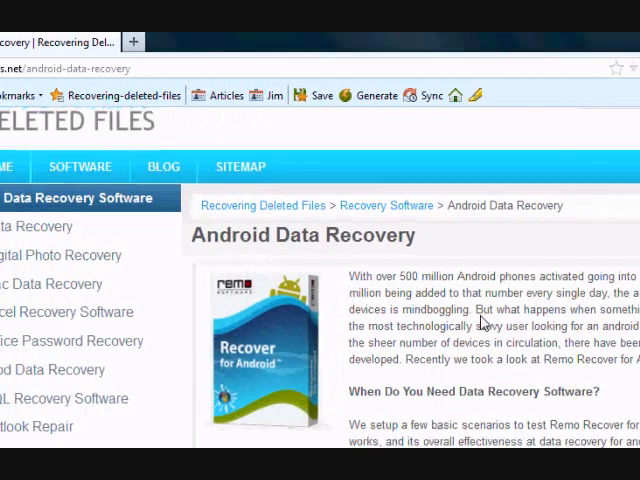
Download remo-recover-android.exe from the article's conclusion and save it to the computer
scroll("down", 3)
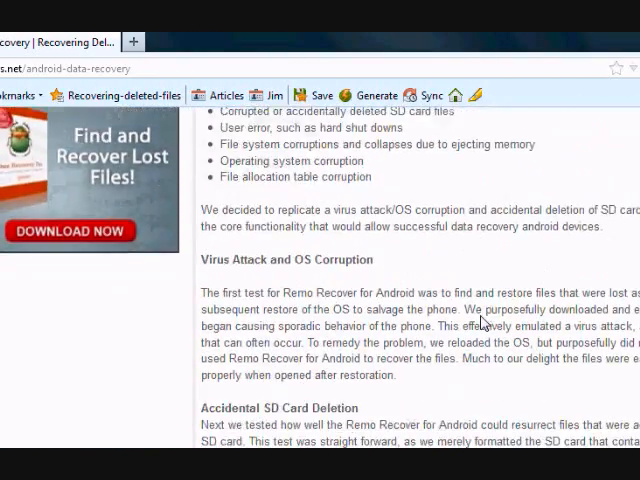
scroll("down", 3)
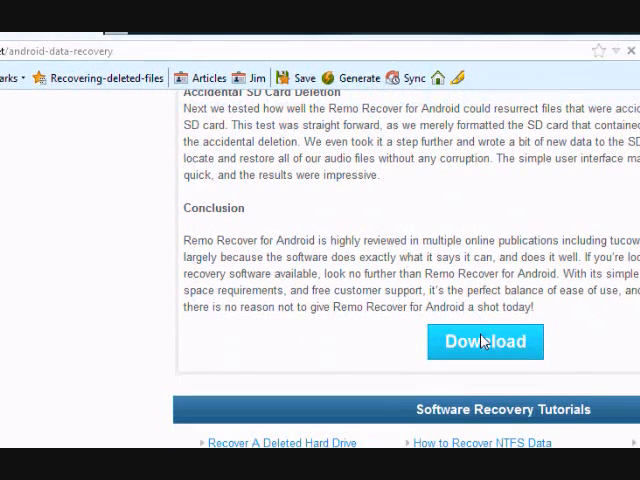
left_click(484, 340)
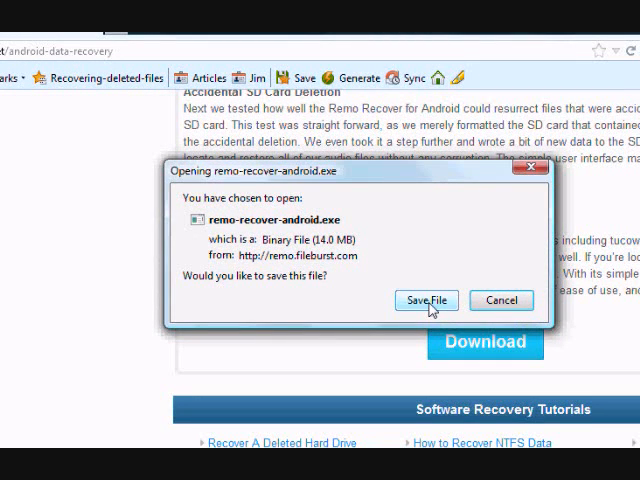
left_click(426, 300)
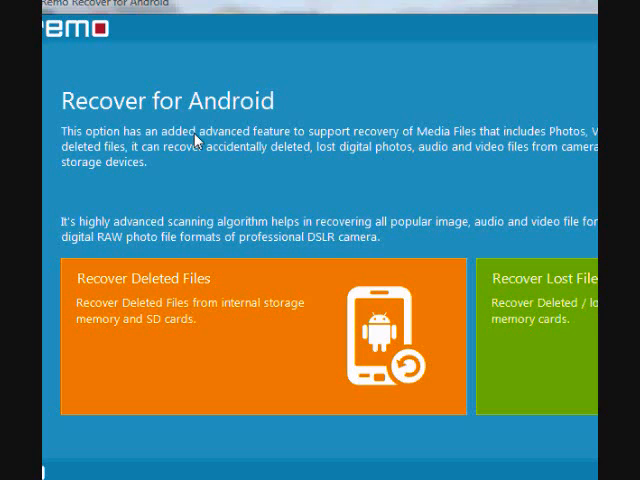
mouse_move(310, 240)
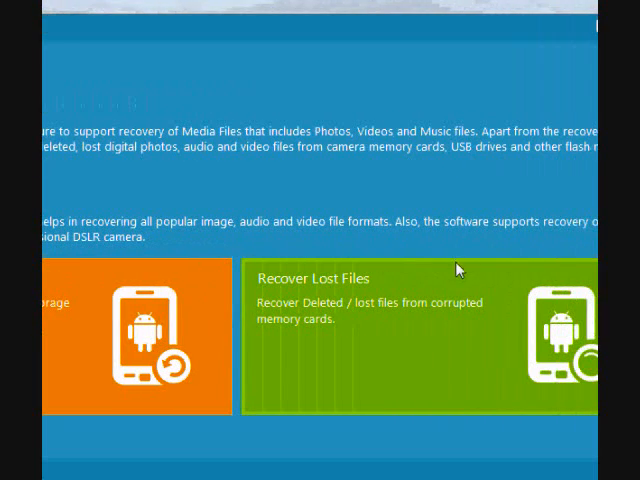
mouse_move(422, 284)
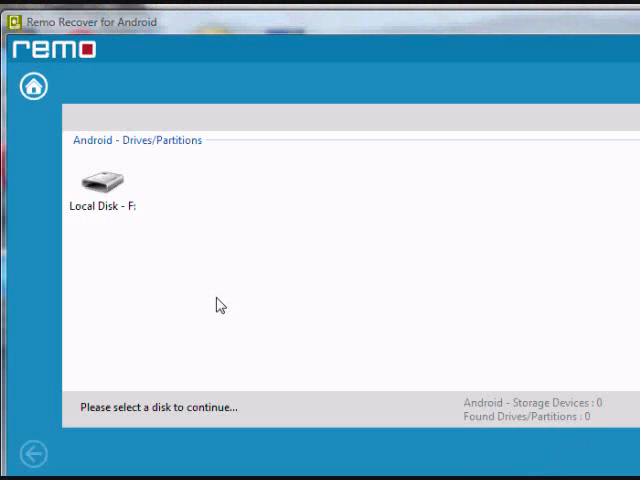
mouse_move(204, 296)
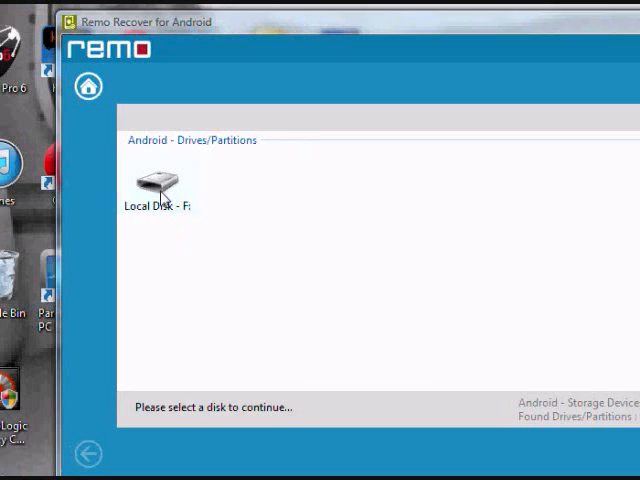
Select Local Disk - F for scanning and acknowledge the file-type scanning note
left_click(160, 184)
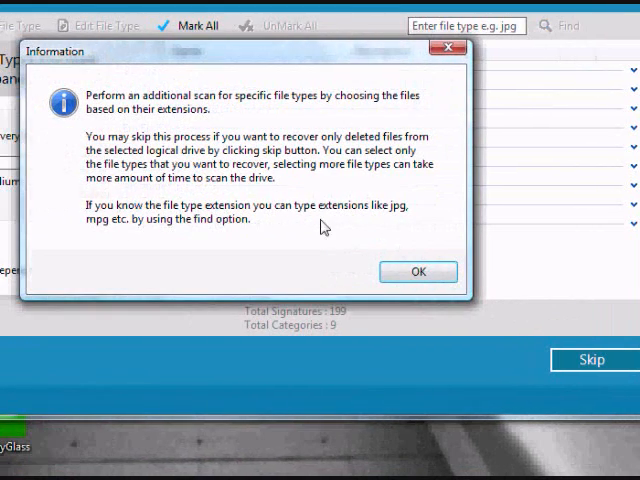
left_click(418, 272)
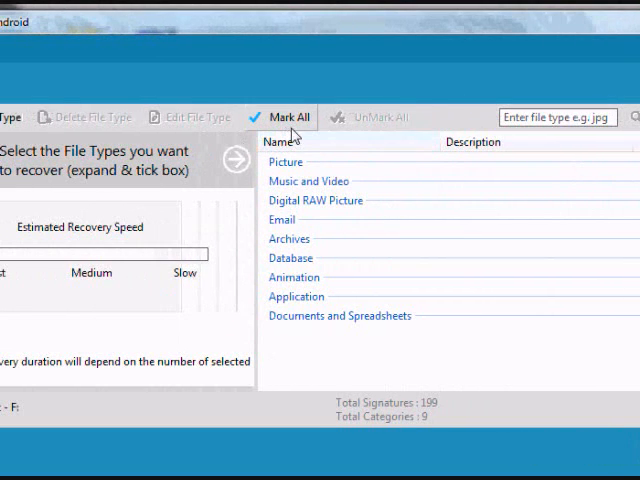
left_click(290, 116)
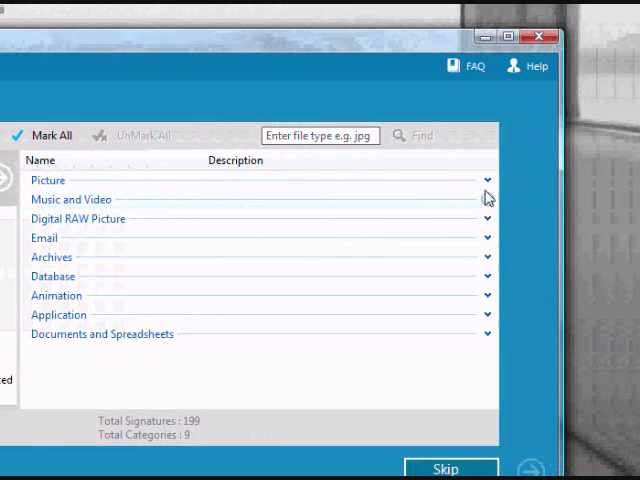
left_click(488, 180)
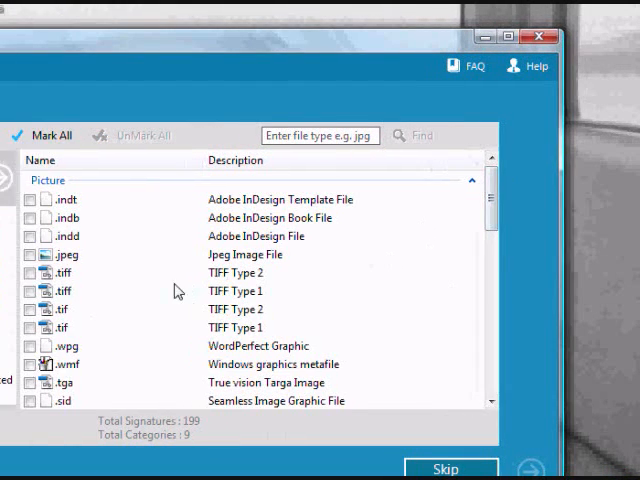
scroll("down", 3)
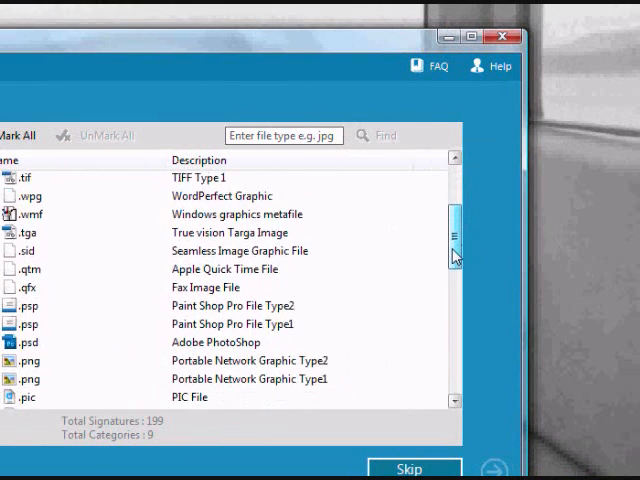
scroll("up", 3)
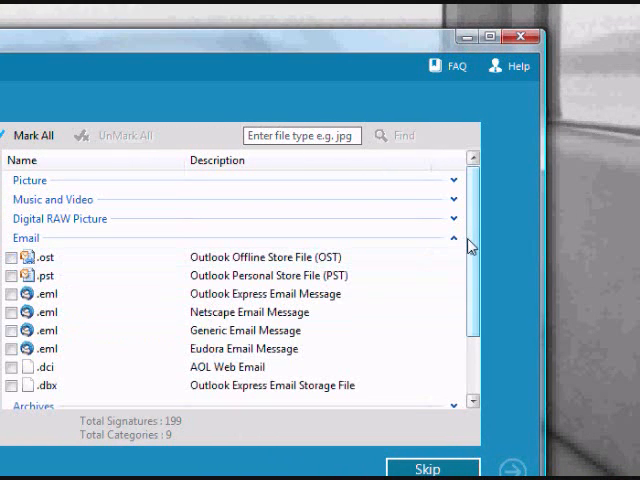
left_click(468, 238)
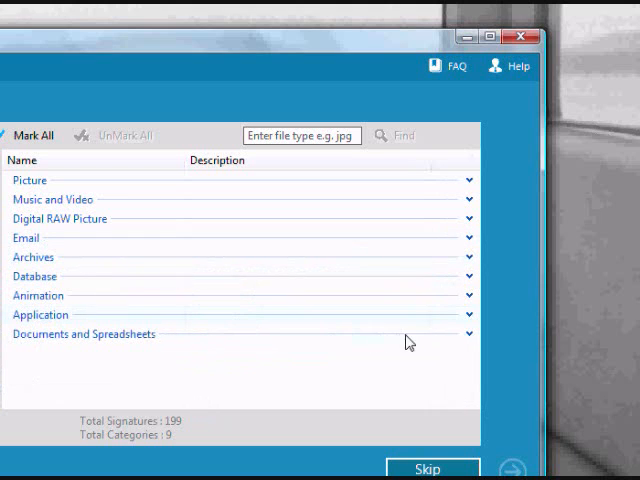
left_click(472, 332)
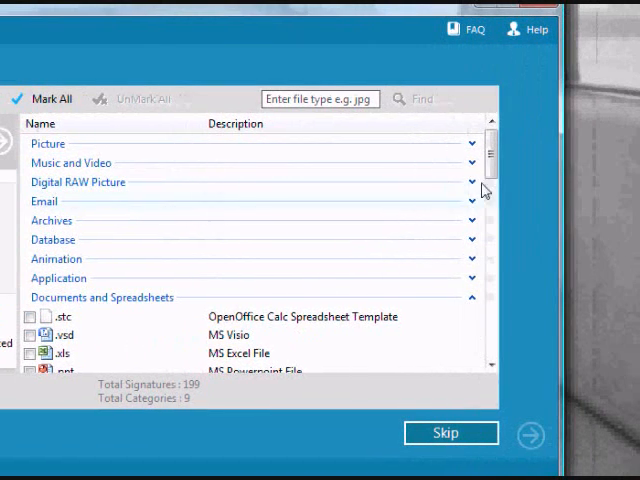
scroll("down", 3)
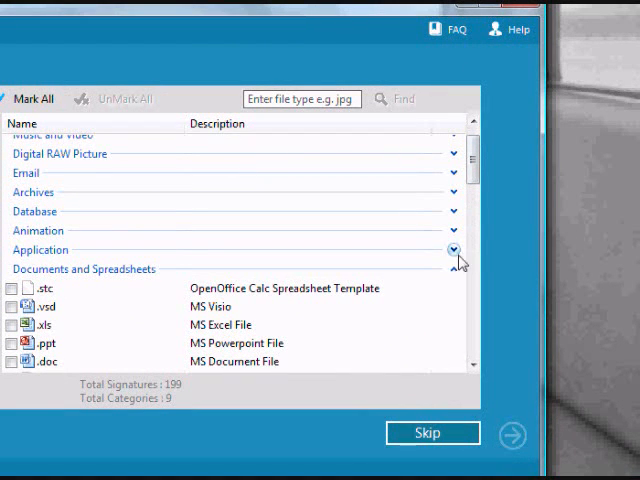
left_click(452, 250)
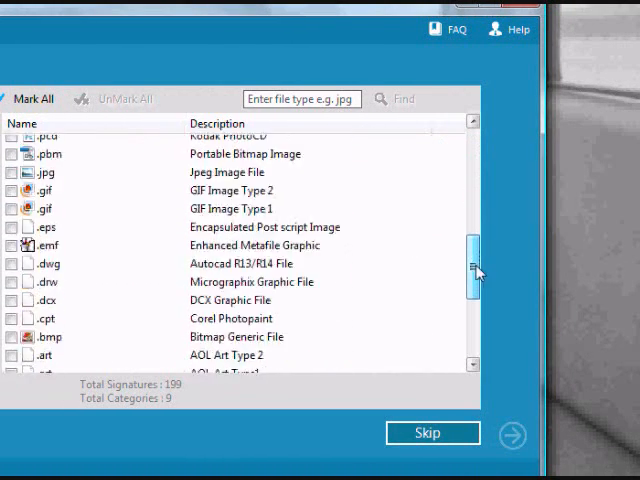
scroll("up", 3)
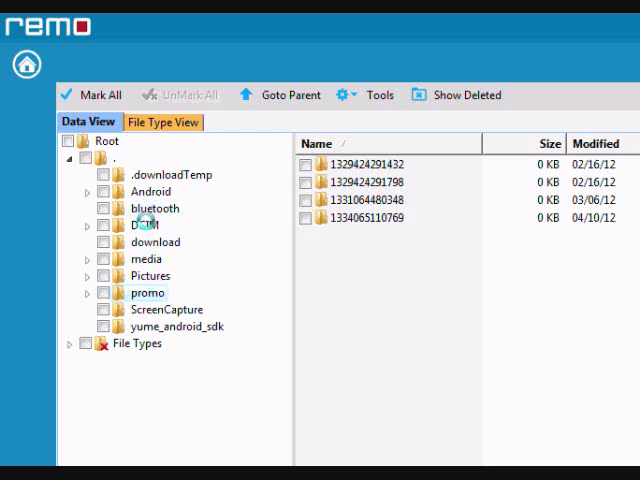
Expand the card's DCIM folder in Data View to reach the Camera photos
left_click(144, 224)
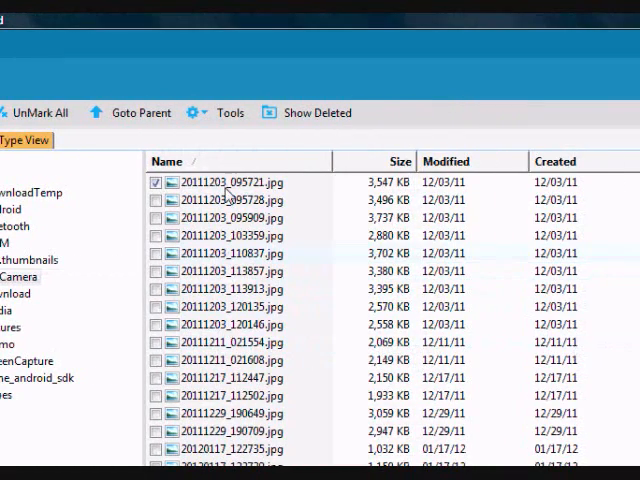
mouse_move(168, 200)
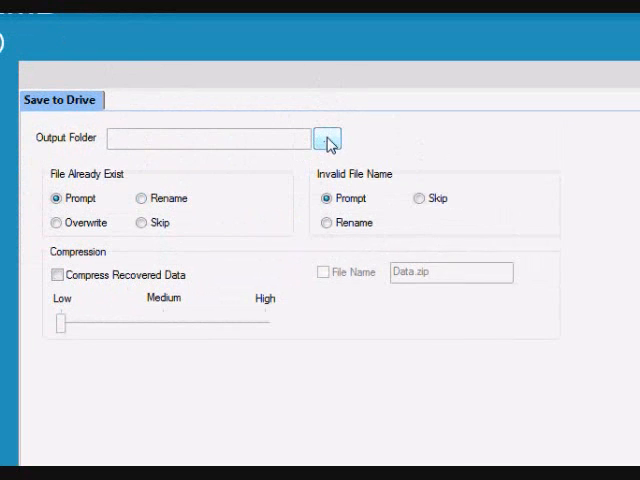
Choose Desktop > Recovered Items > Android as the output folder for the recovered photos
left_click(328, 138)
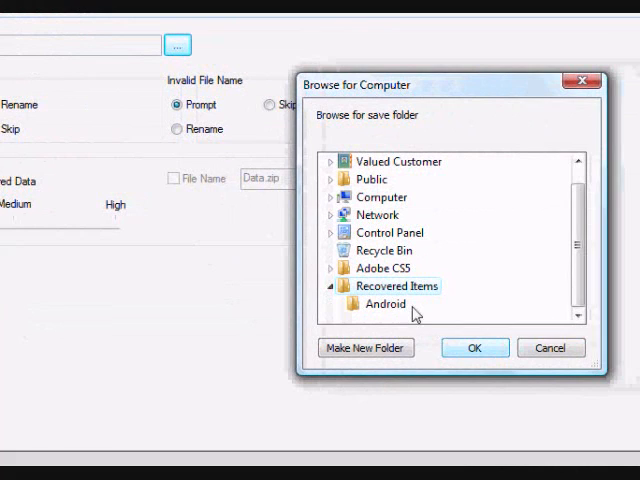
left_click(474, 348)
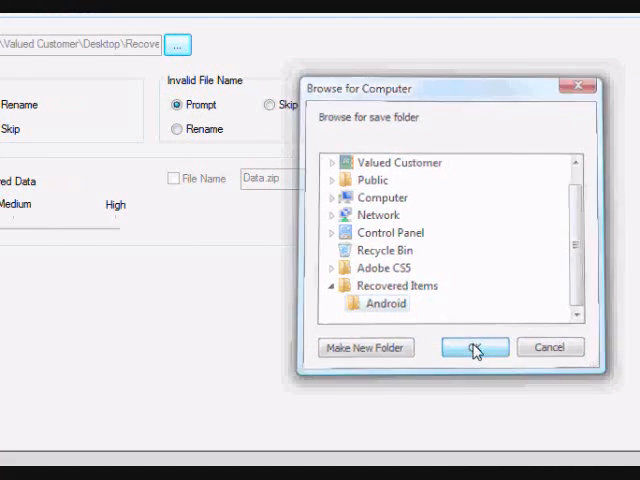
left_click(472, 348)
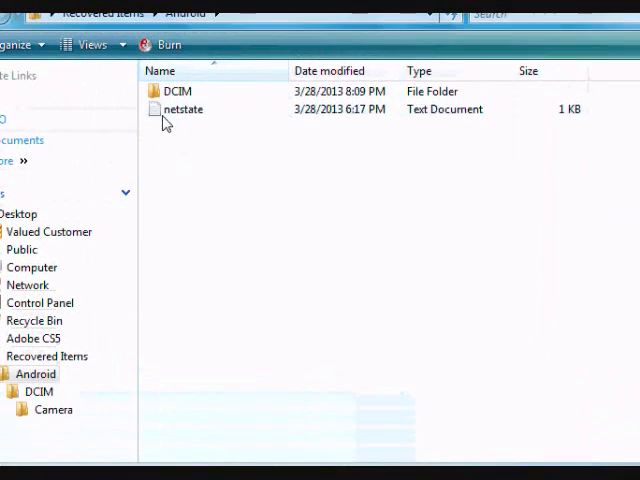
Open the recovered DCIM folder in Recovered Items\Android to show its Camera folder
double_click(176, 92)
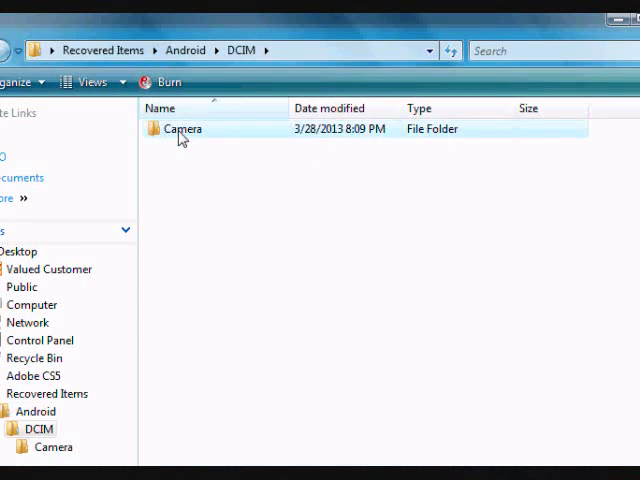